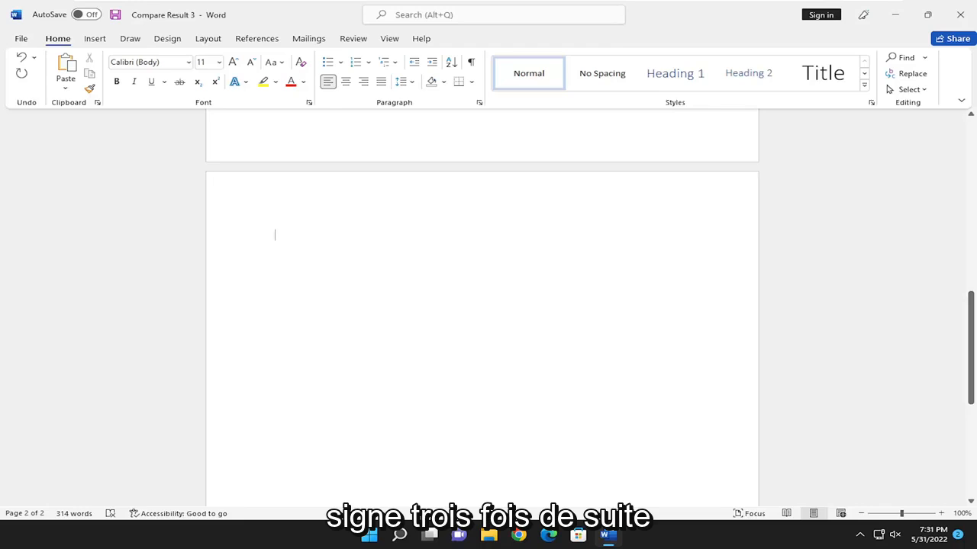
pyautogui.write('***')
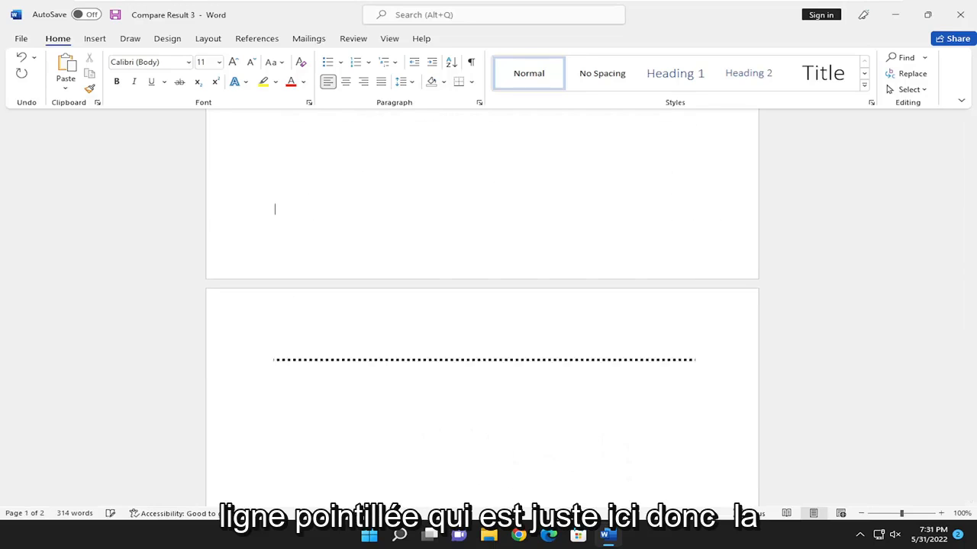
pyautogui.scroll(-3)
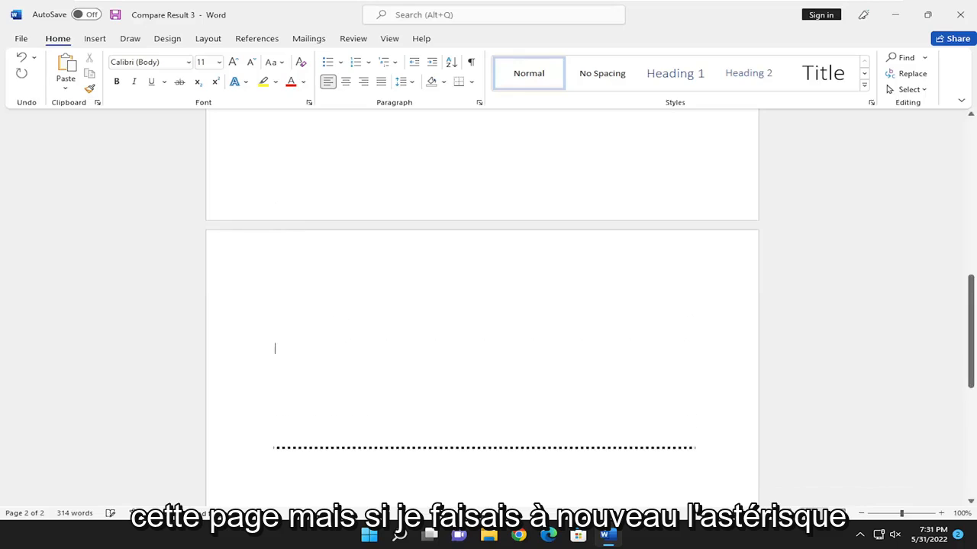
pyautogui.write('***')
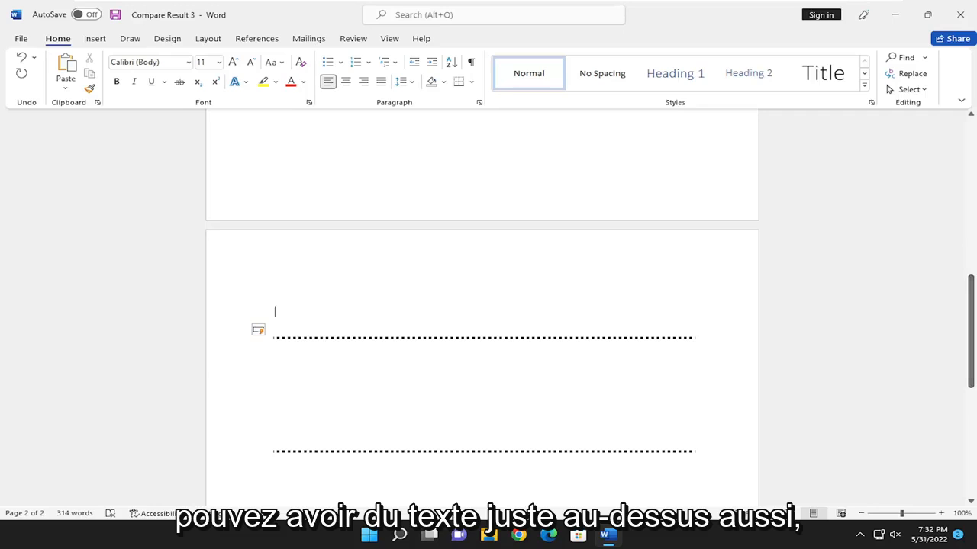
pyautogui.write('As well')
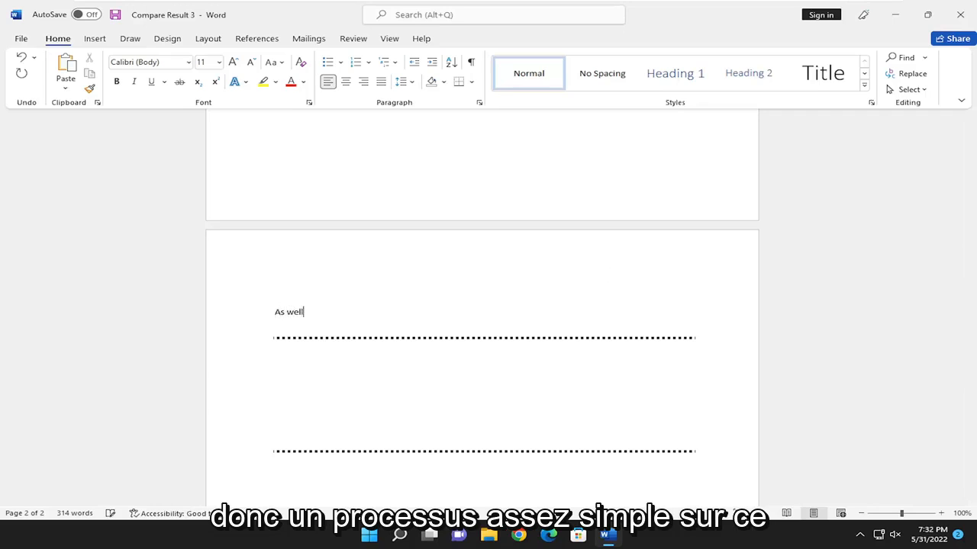